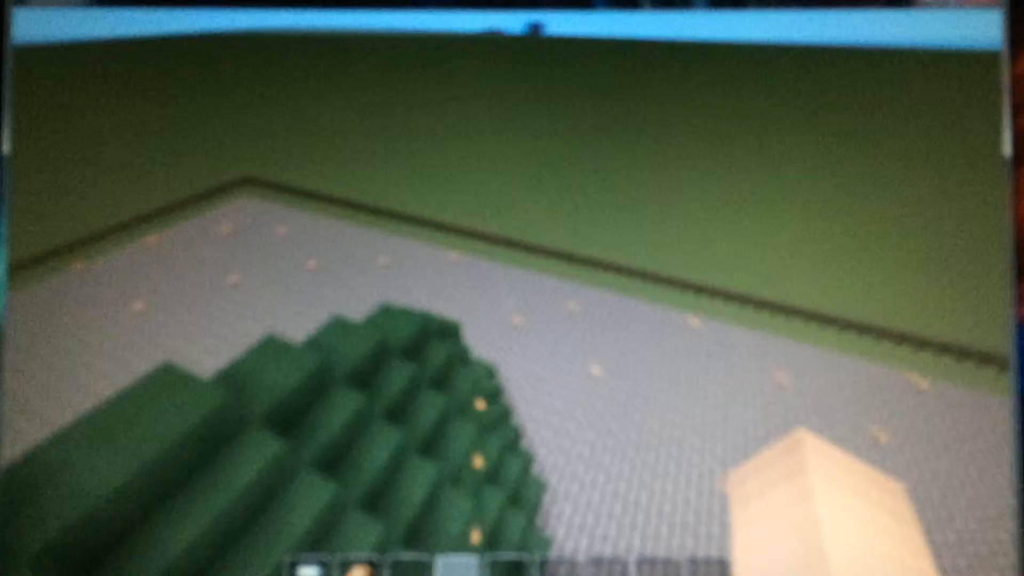
# Bring up the creative inventory while hovering over the cell's green stepped structure.
pyautogui.press('e')
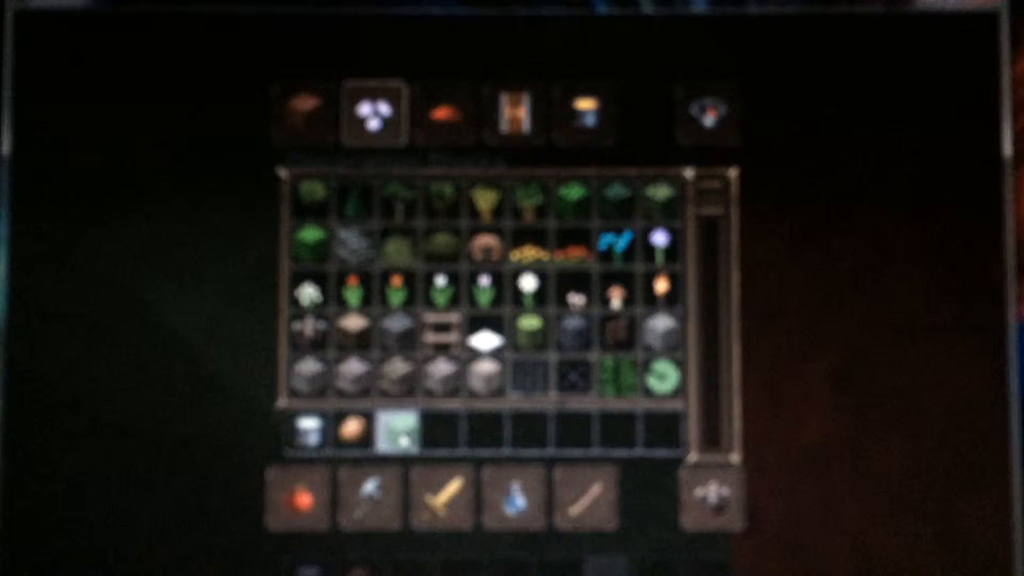
# Dismiss the inventory and fly into the red-walled chamber with the tan dome.
pyautogui.press('Escape')
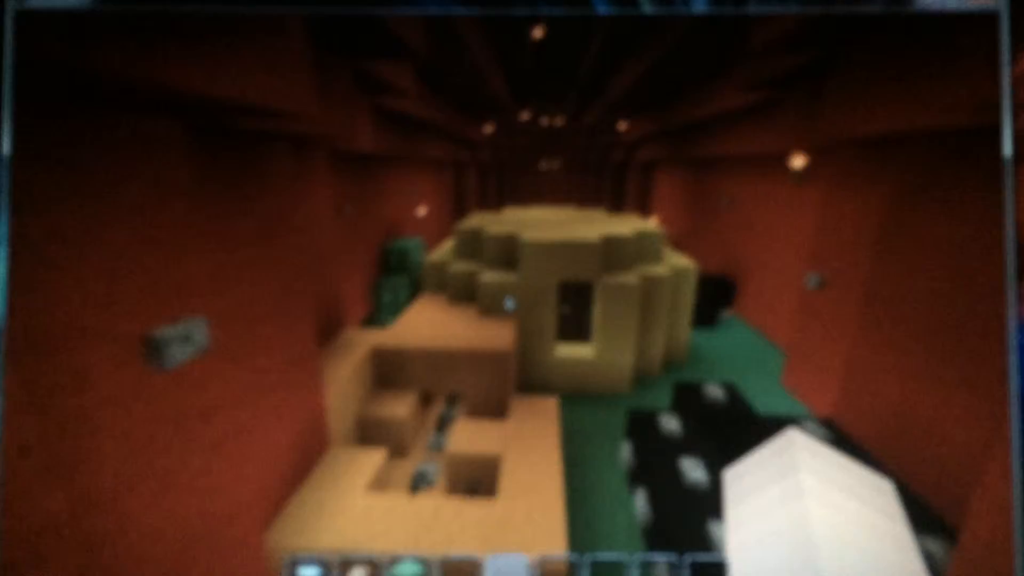